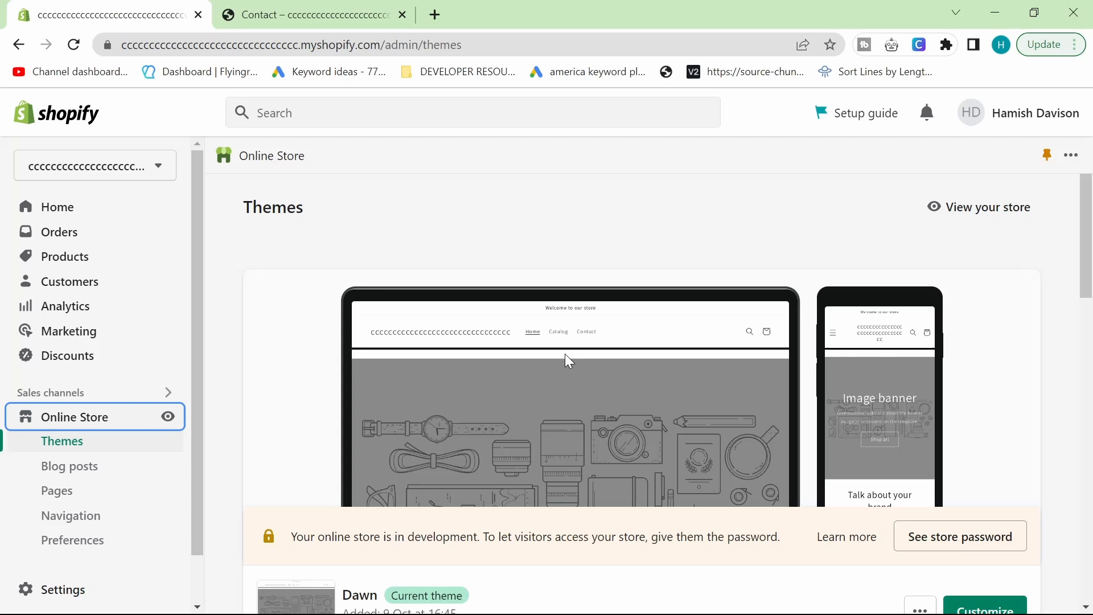
pyautogui.moveTo(522, 357)
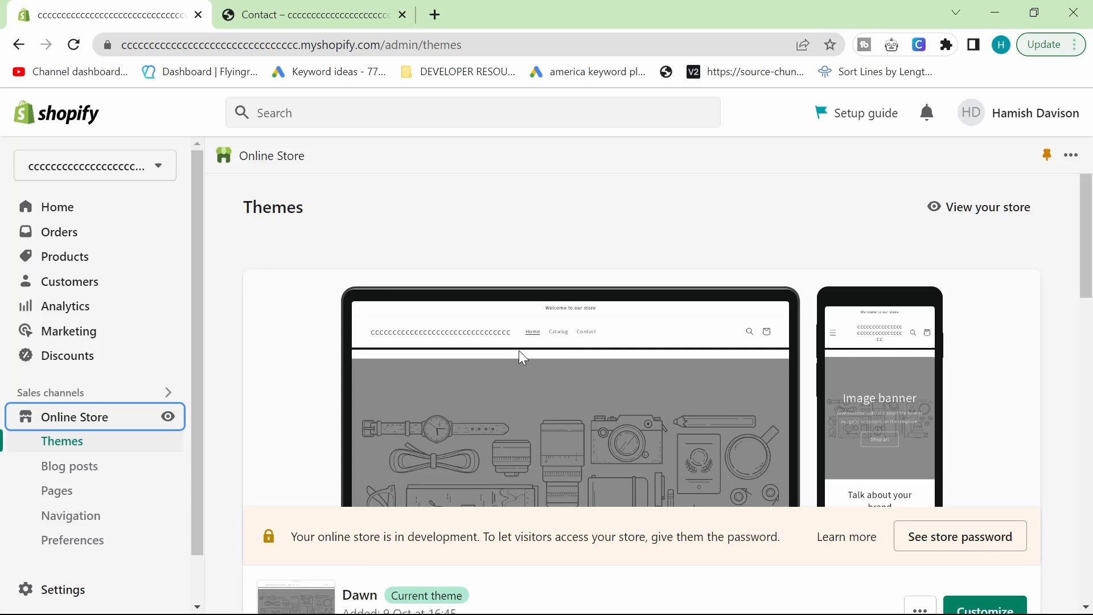
pyautogui.moveTo(511, 357)
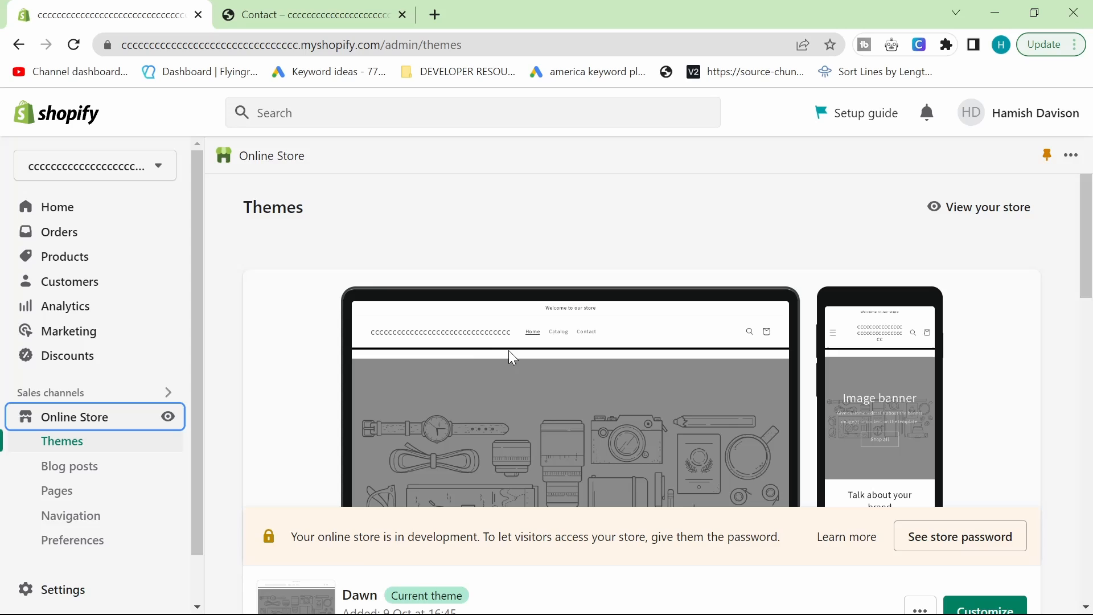
pyautogui.moveTo(311, 244)
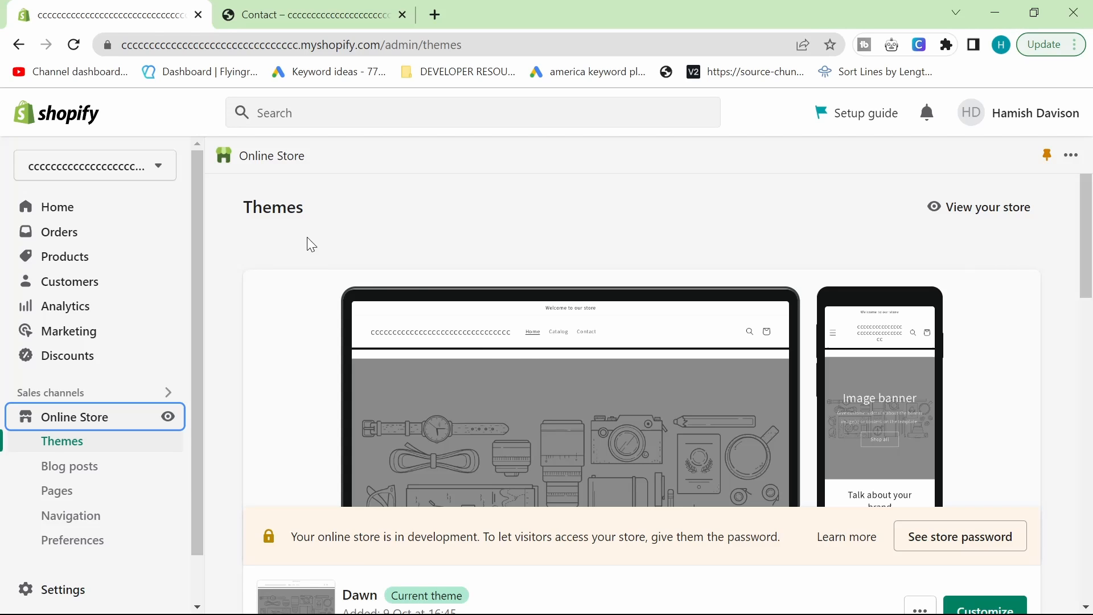
pyautogui.moveTo(280, 249)
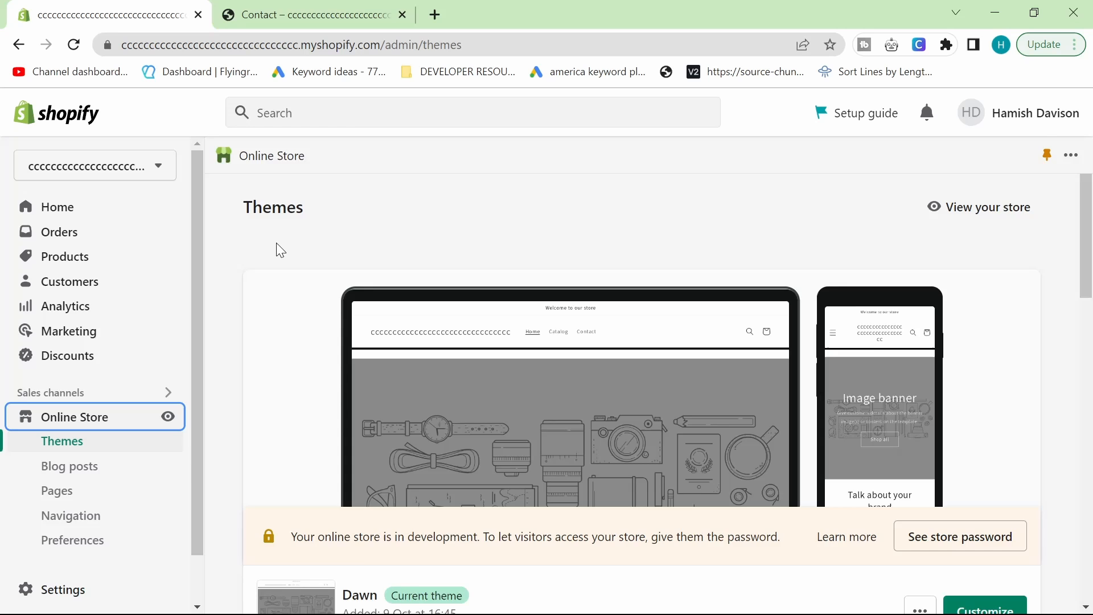
# - View the left-aligned Contact page preview, then go to the admin Pages list
pyautogui.click(313, 13)
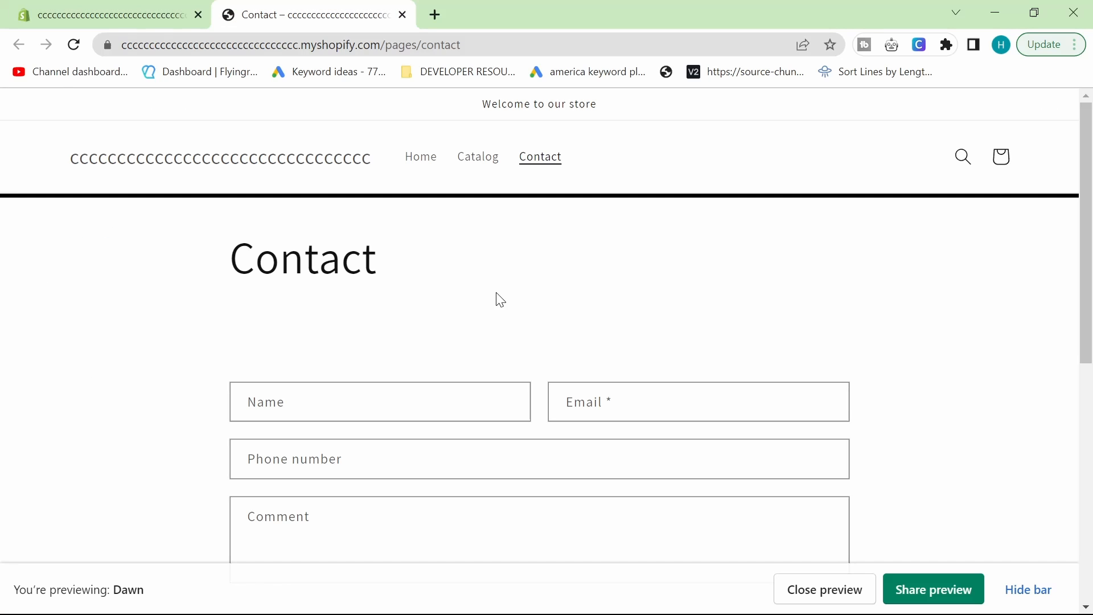
pyautogui.moveTo(796, 376)
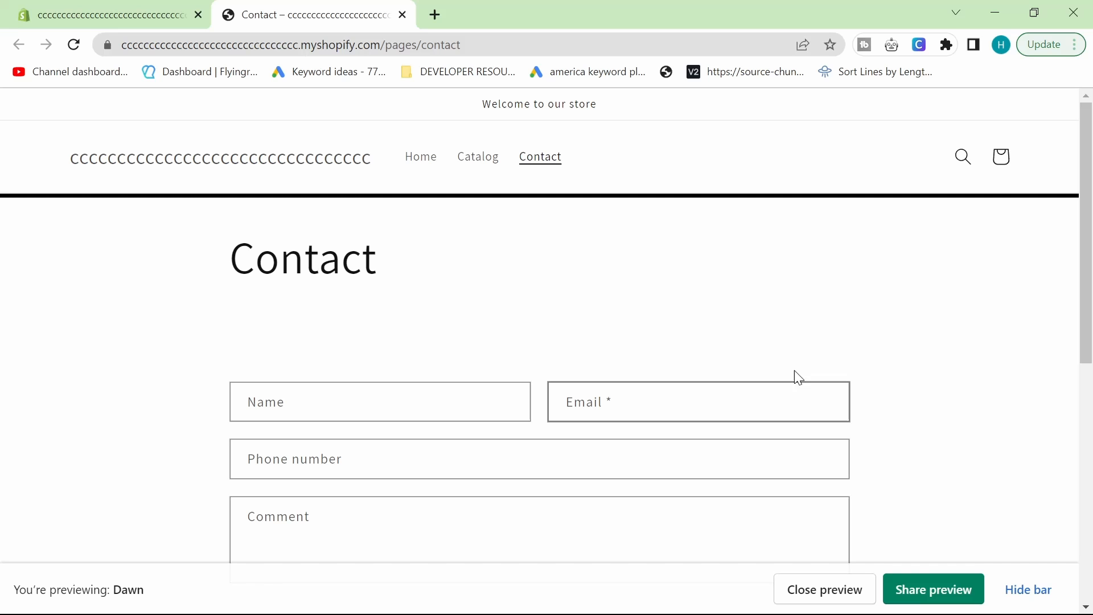
pyautogui.moveTo(388, 264)
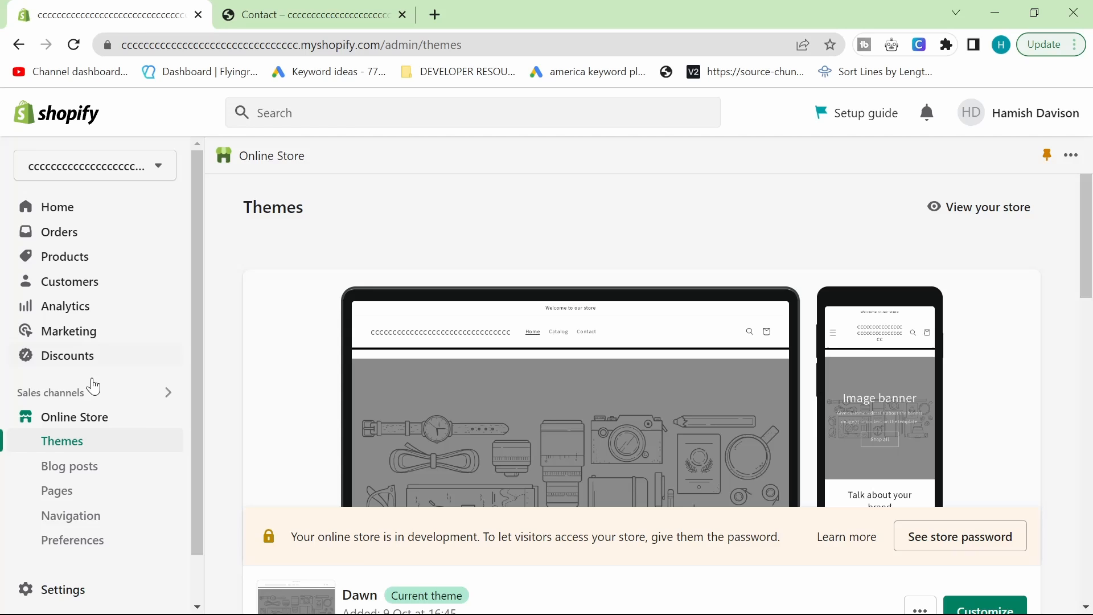
pyautogui.click(57, 490)
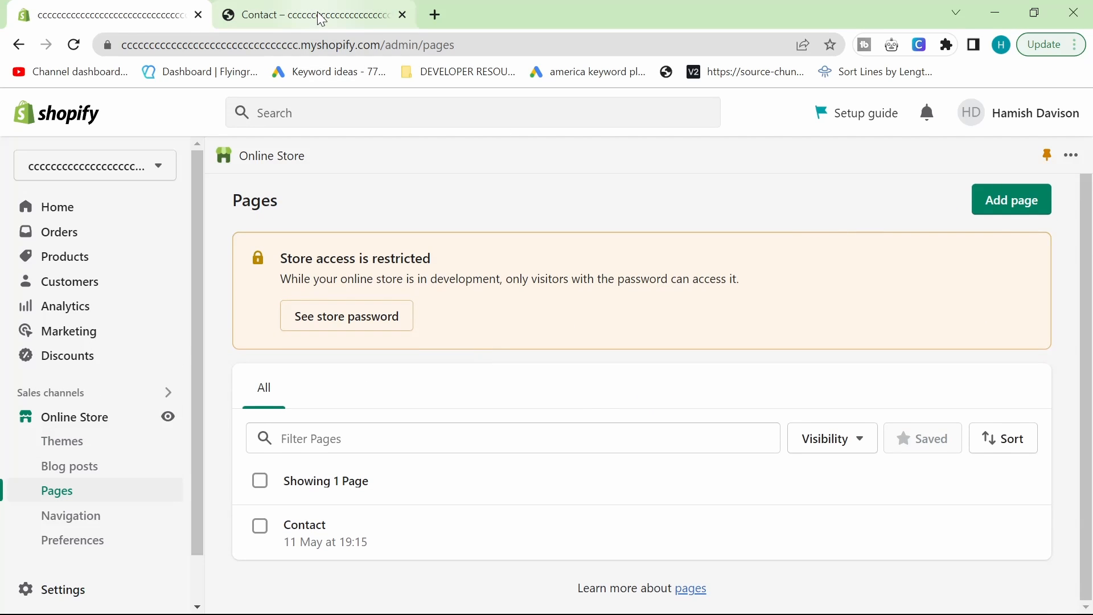
# - Recheck the Contact preview, then return to the admin's Online Store Themes page
pyautogui.click(314, 15)
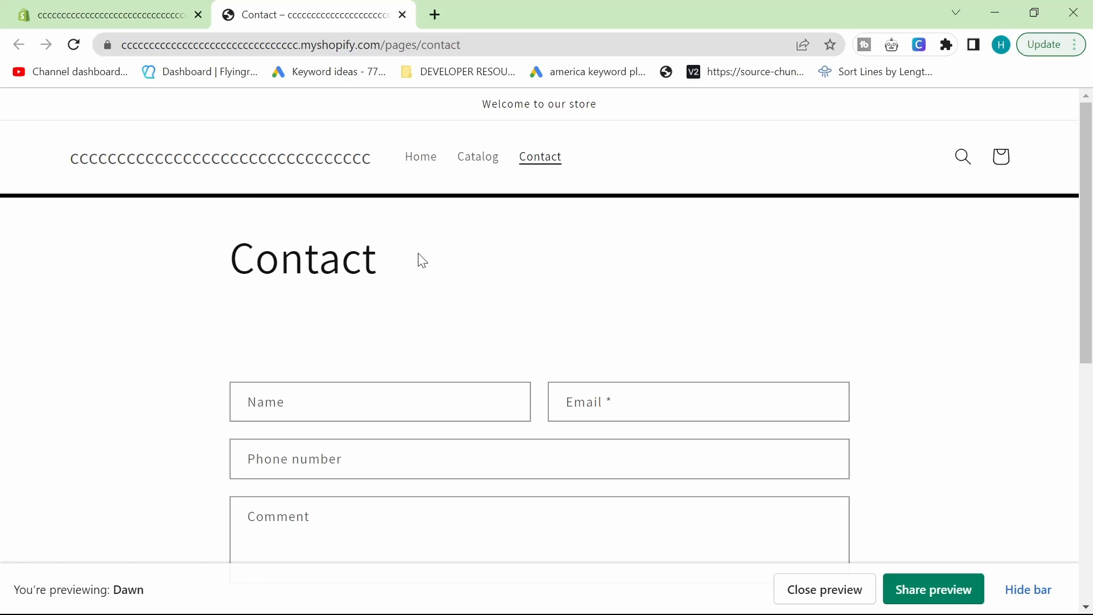
pyautogui.click(105, 15)
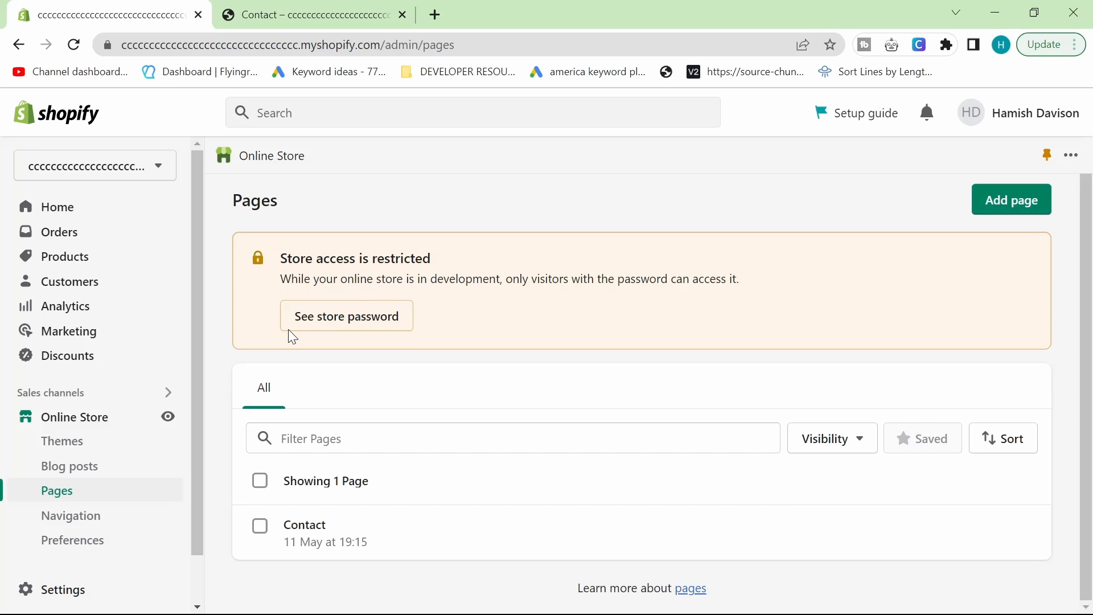
pyautogui.moveTo(129, 425)
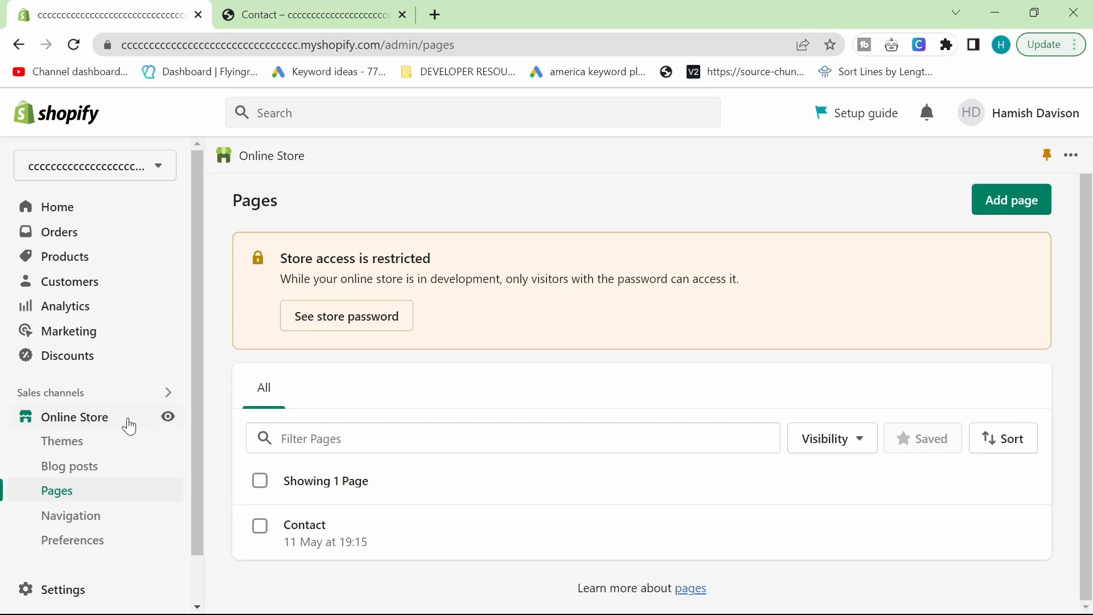
pyautogui.click(62, 440)
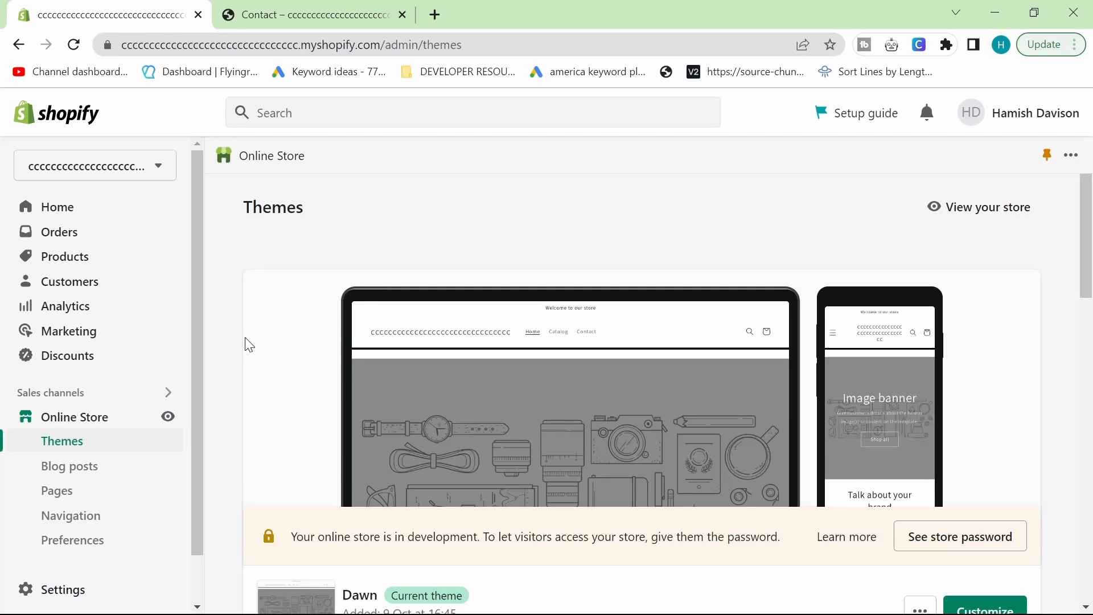
# - Open Dawn's code editor, search 'main', and open section-main-page.css
pyautogui.click(919, 525)
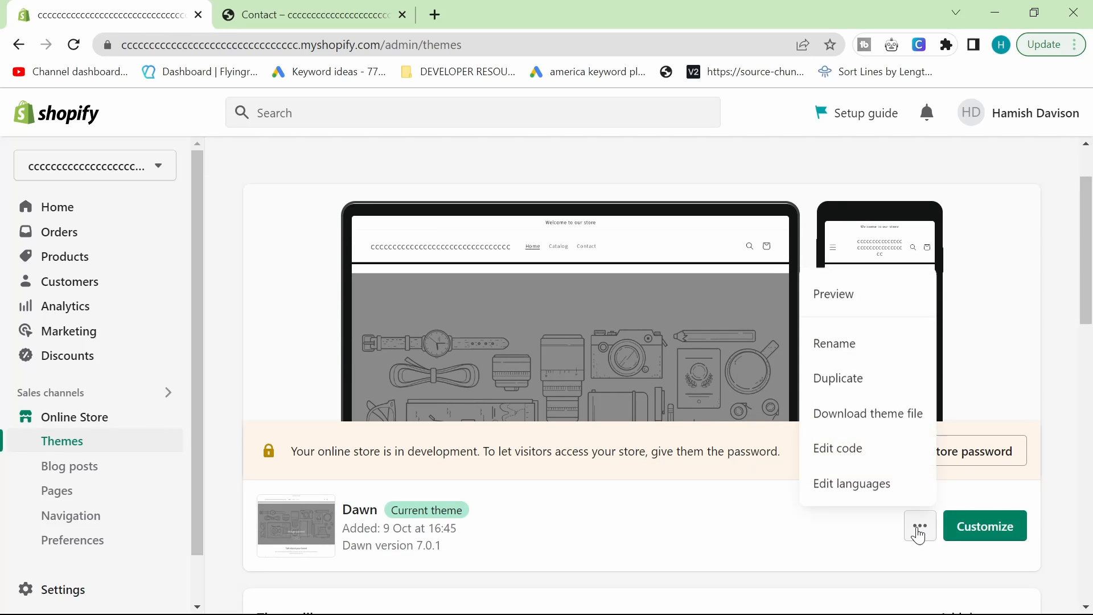
pyautogui.click(837, 447)
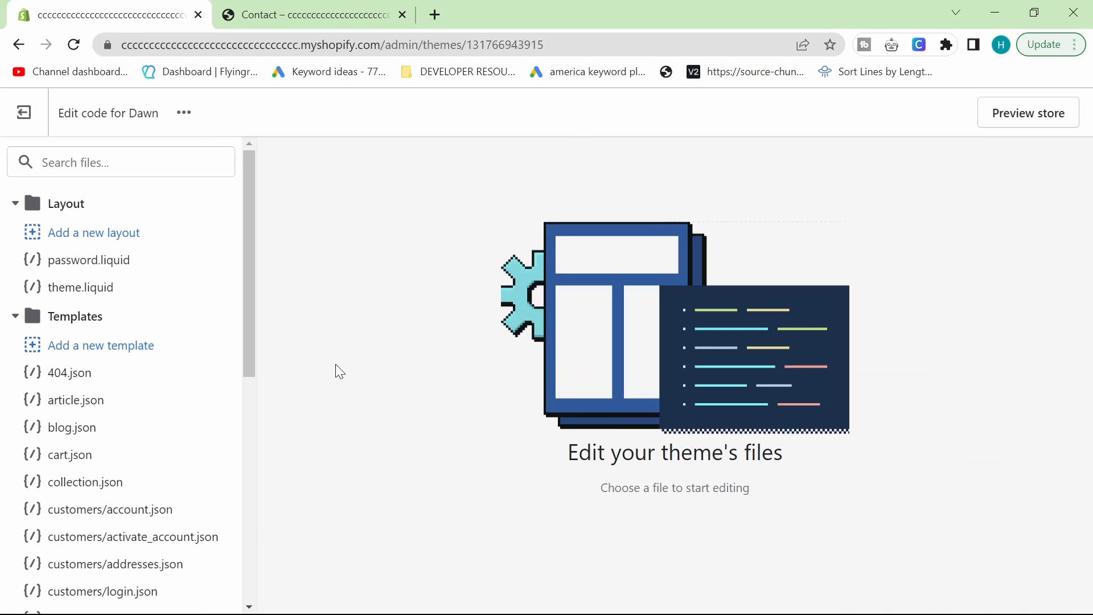
pyautogui.write('main-page')
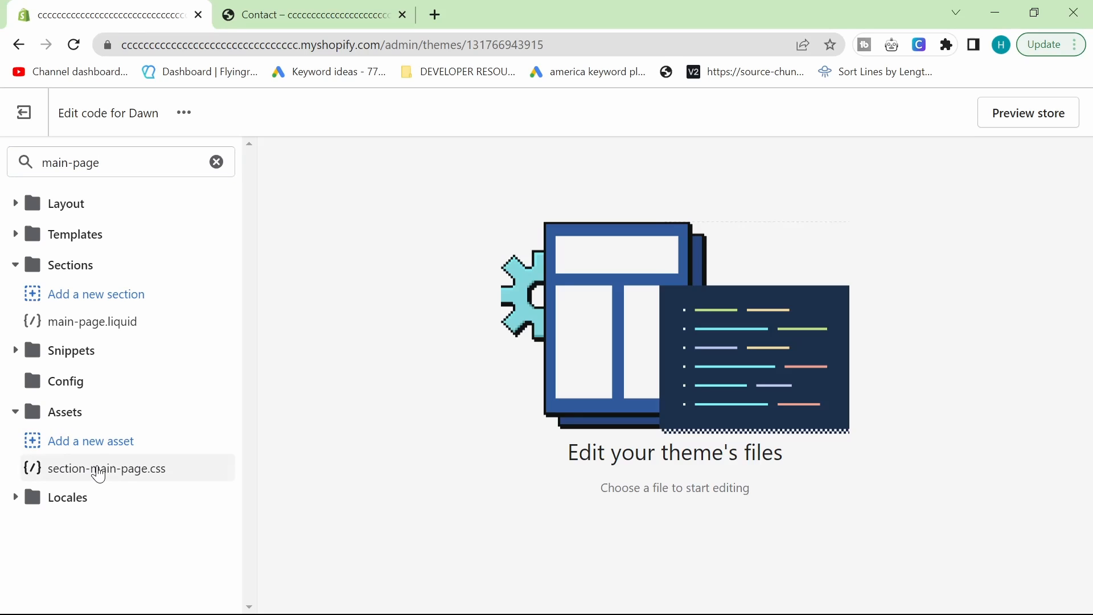
pyautogui.click(106, 469)
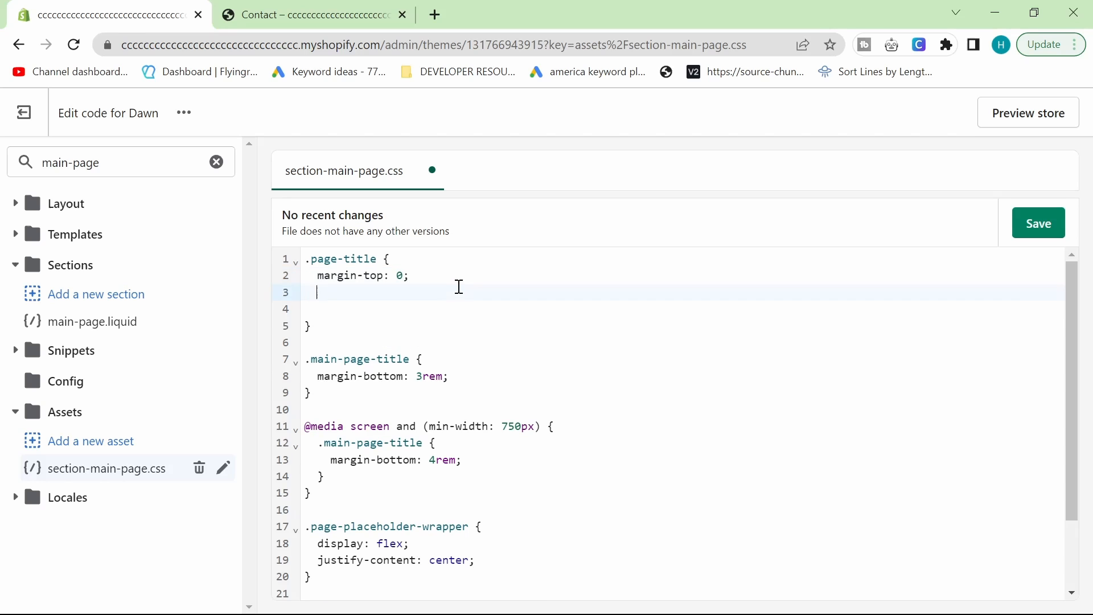
# - Add 'text-align: center' under .page-title, save, and view the centered Contact heading
pyautogui.write('text-ali')
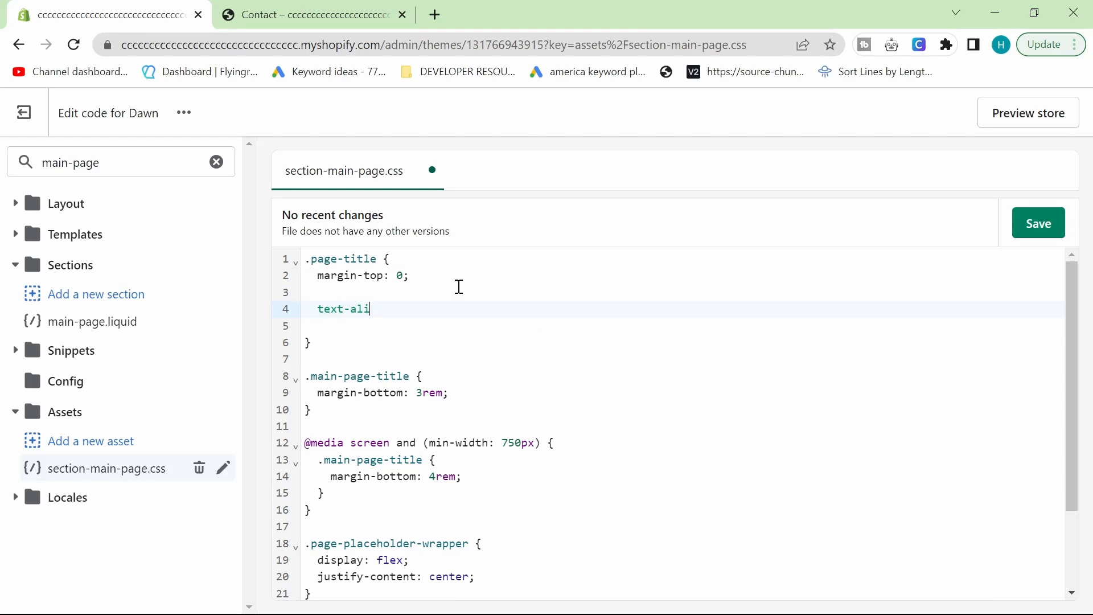
pyautogui.write('gn: ce')
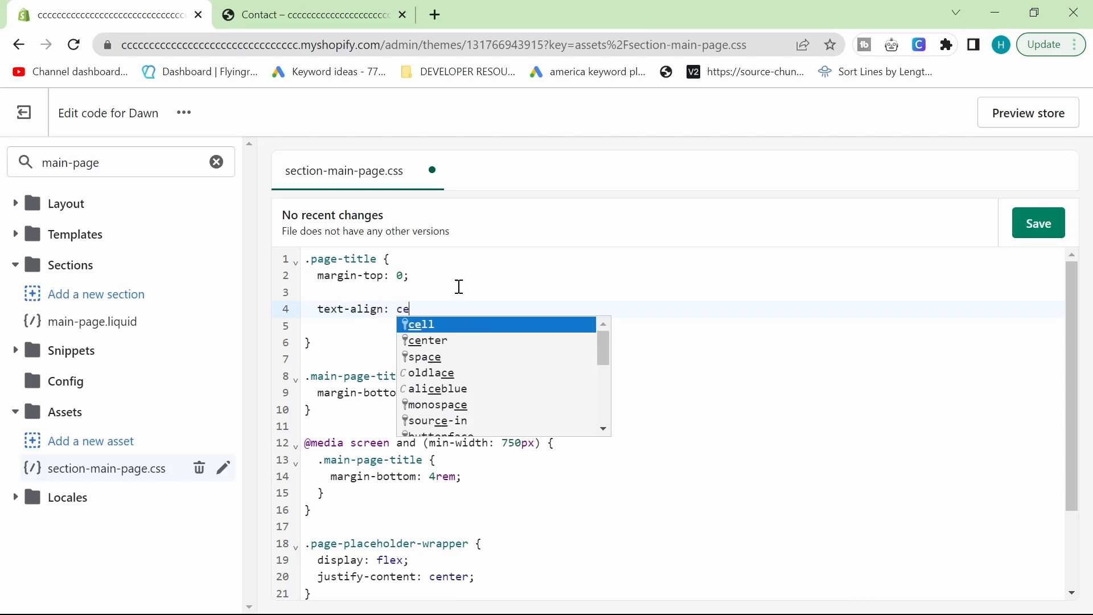
pyautogui.click(429, 340)
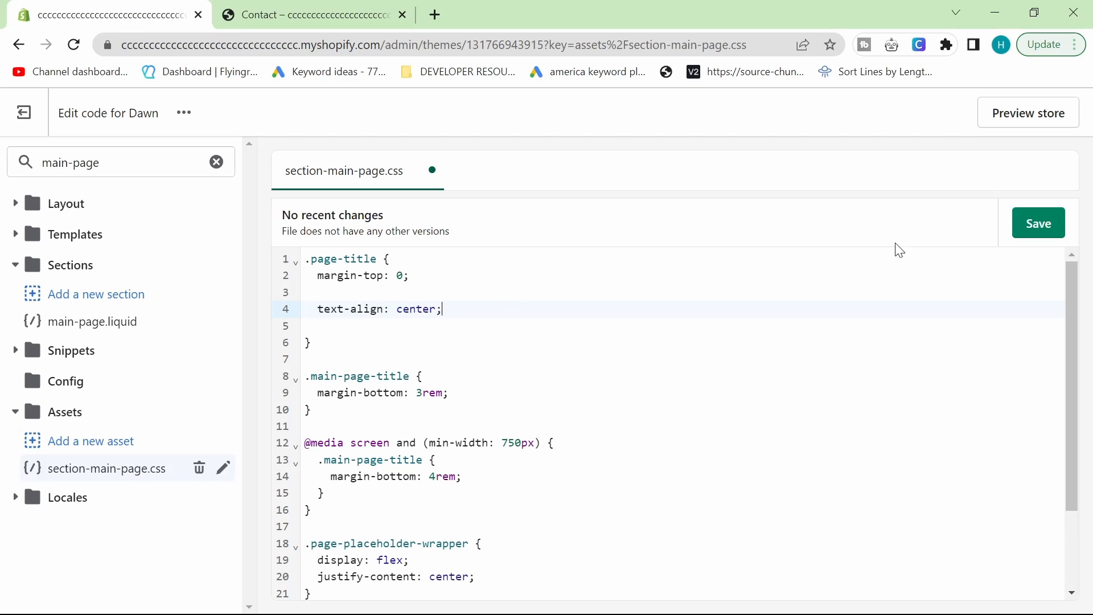
pyautogui.click(1037, 223)
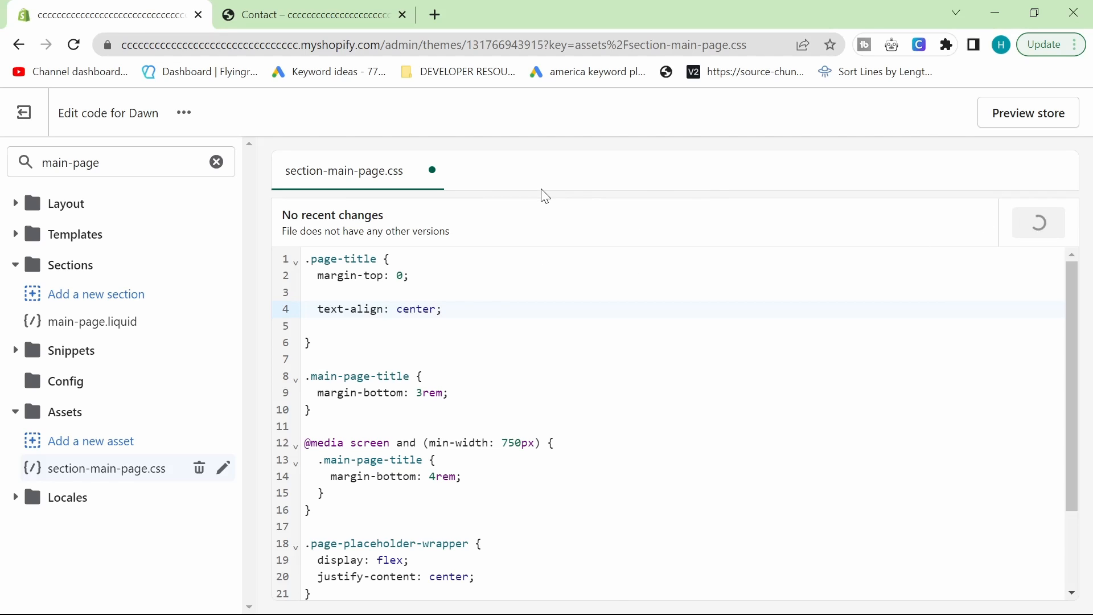
pyautogui.click(314, 15)
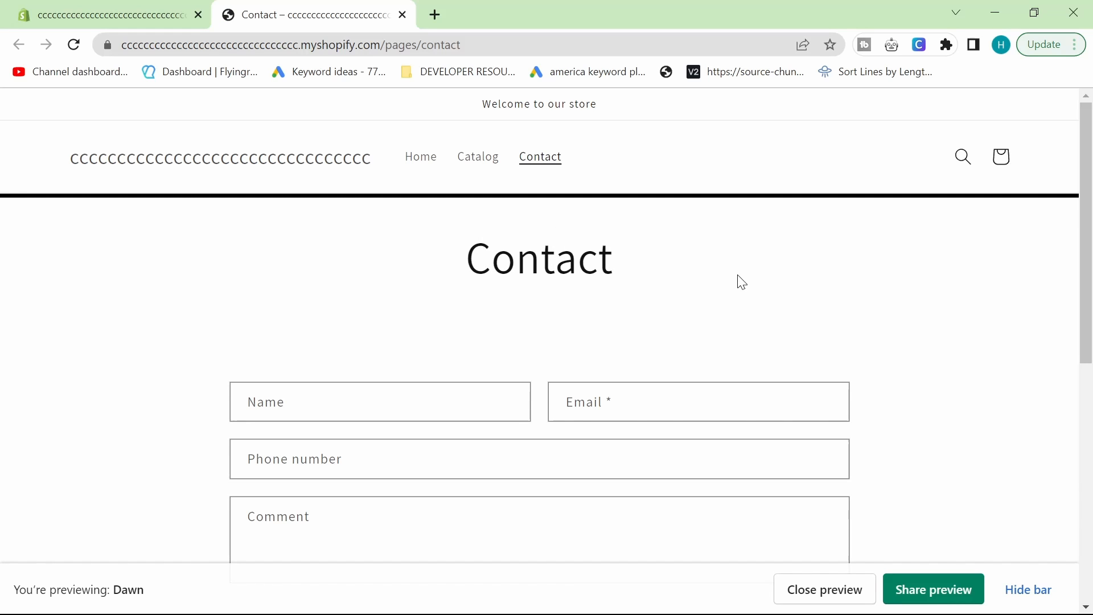
pyautogui.moveTo(648, 267)
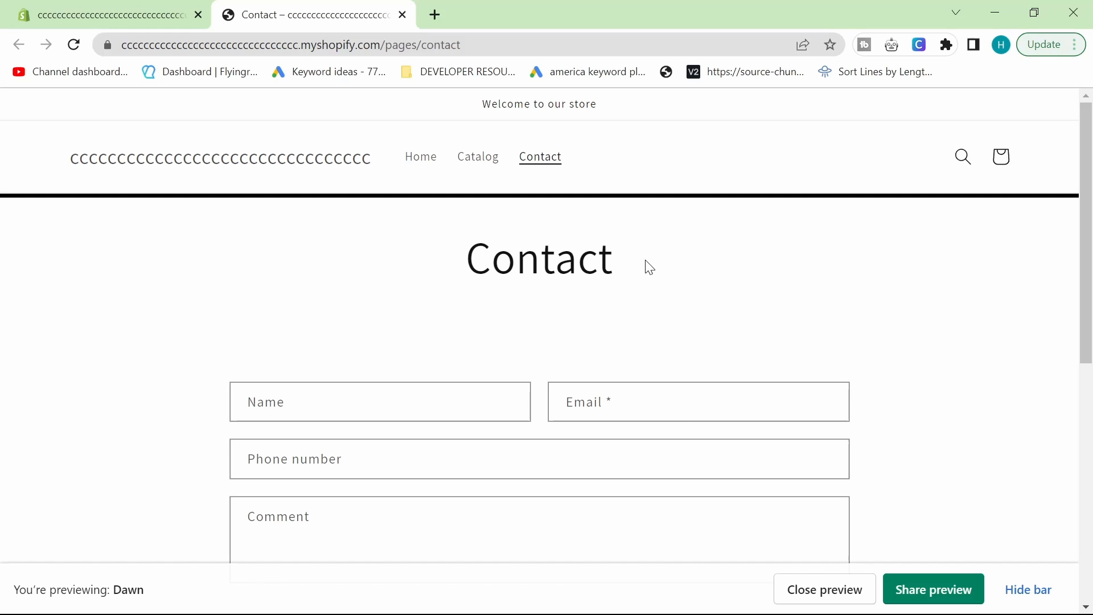
pyautogui.moveTo(474, 266)
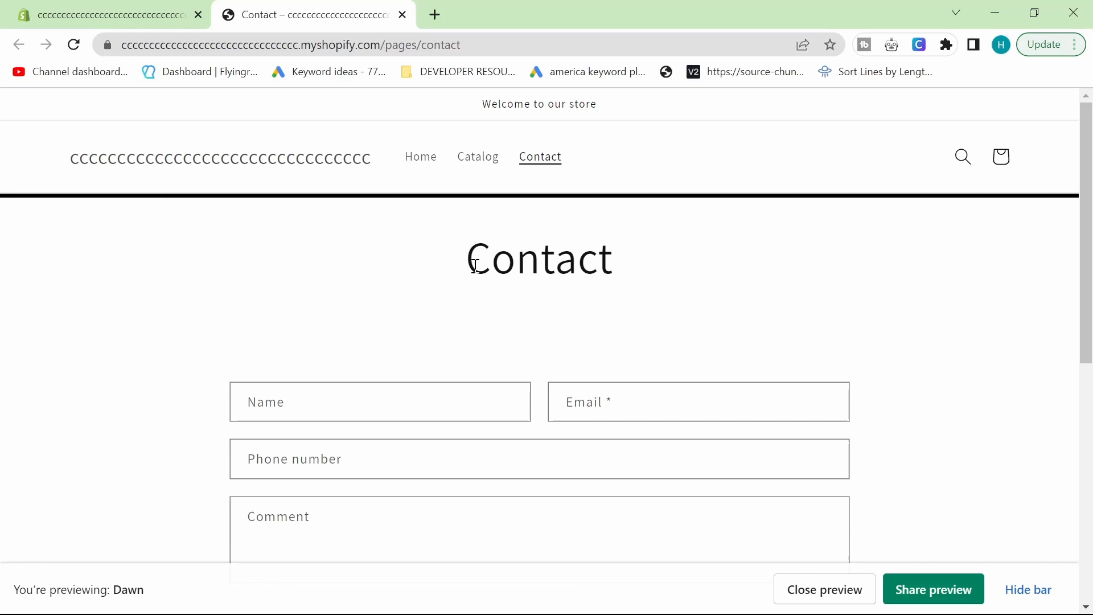